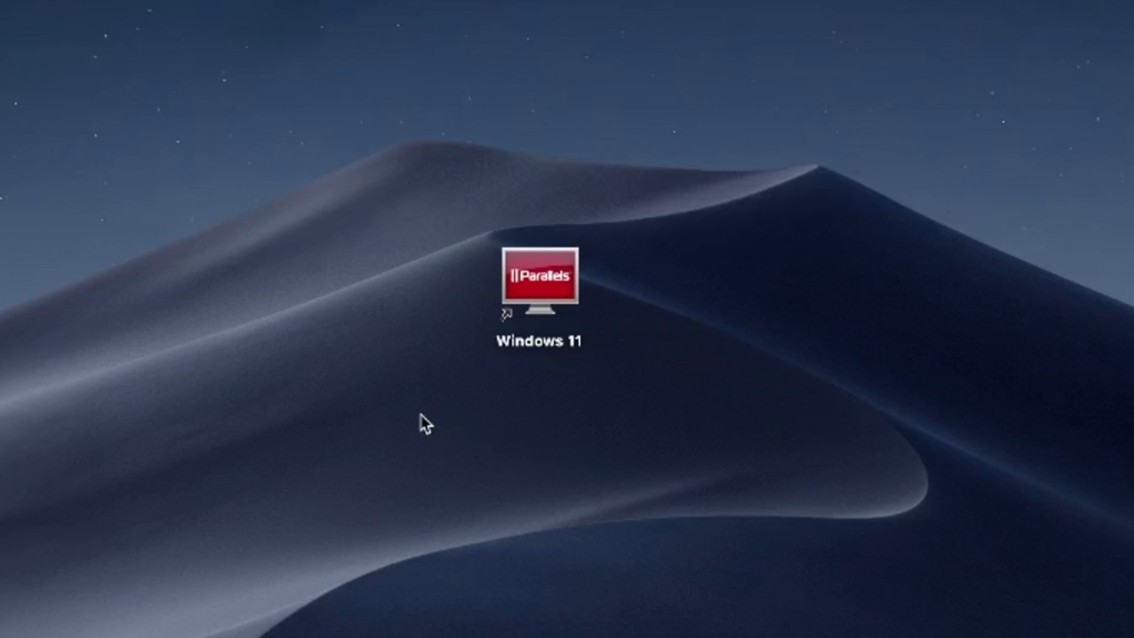
mouse_move(415, 445)
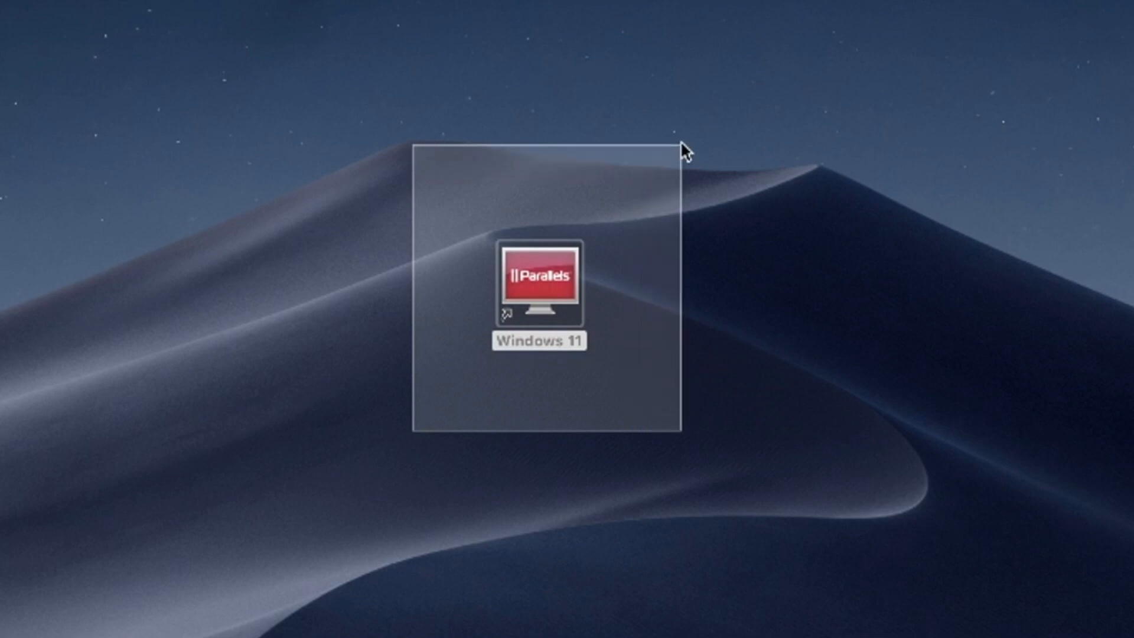
- Double-click the Windows 11 shortcut so only the Parallels Desktop item remains on the desktop
double_click(540, 287)
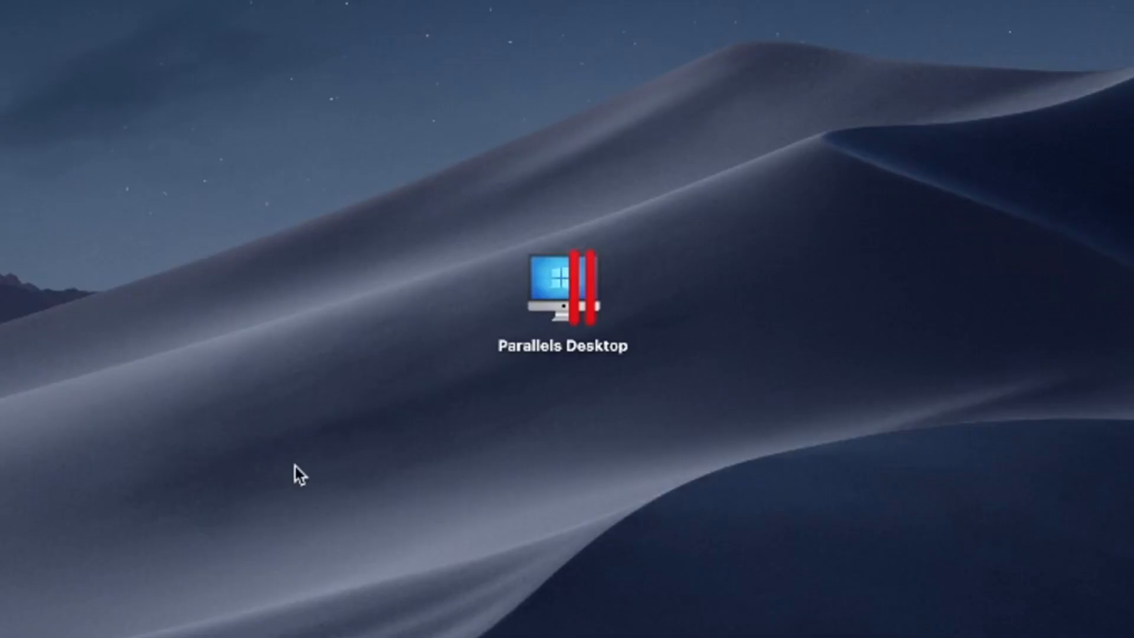
left_click_drag(300, 477, 752, 173)
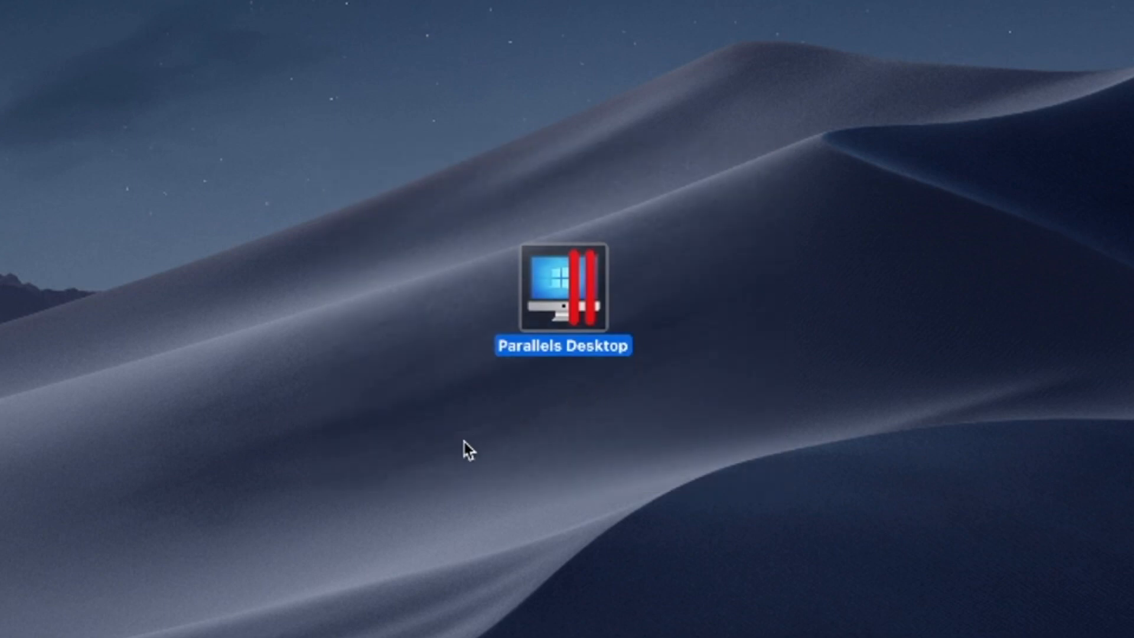
left_click_drag(470, 448, 792, 161)
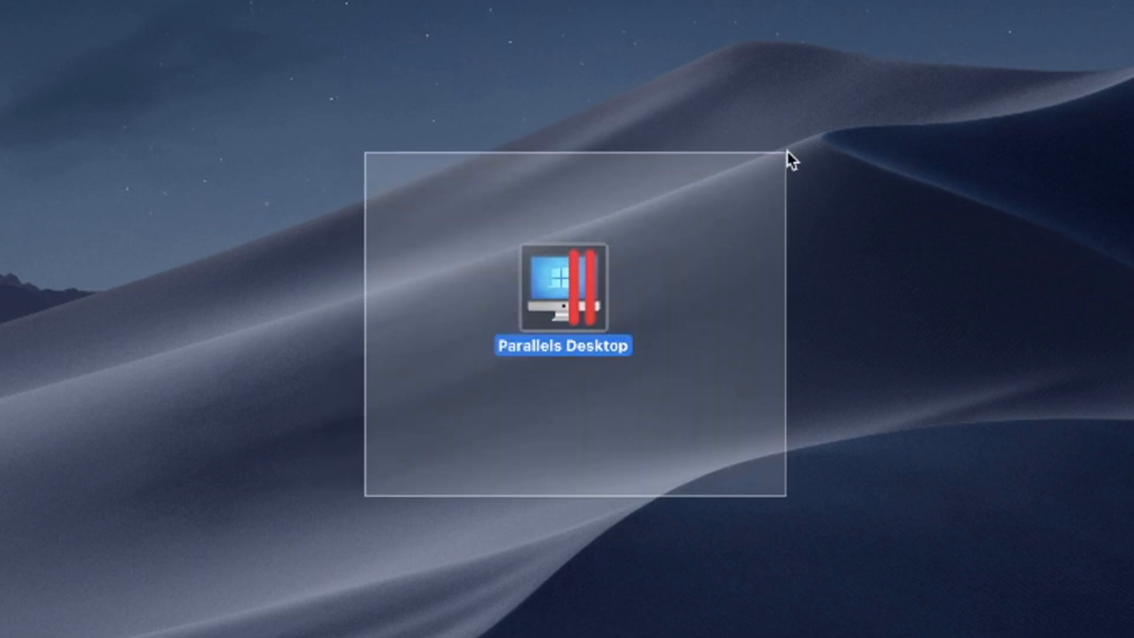